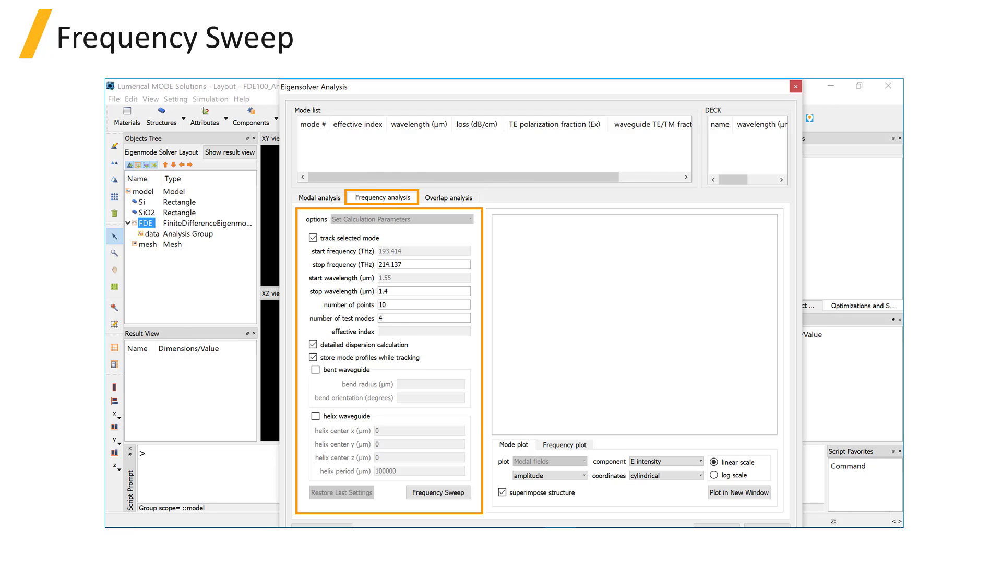
Calculate modes at 1.55 µm and track mode 1 for a sweep stopping at 1.4 µm with 10 points
left_click(319, 197)
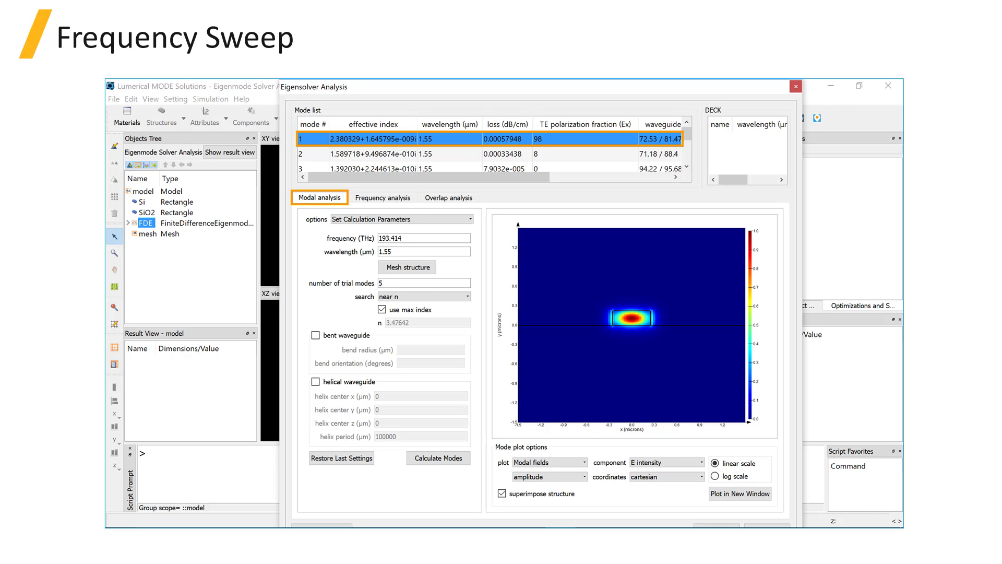
left_click(383, 198)
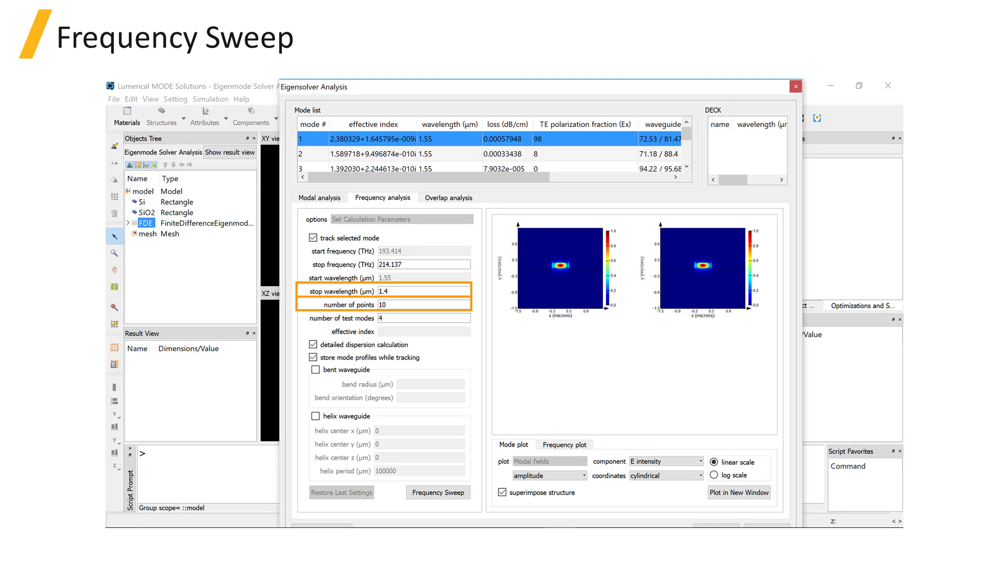
Run the frequency sweep to produce the effective index versus wavelength curve
left_click(438, 491)
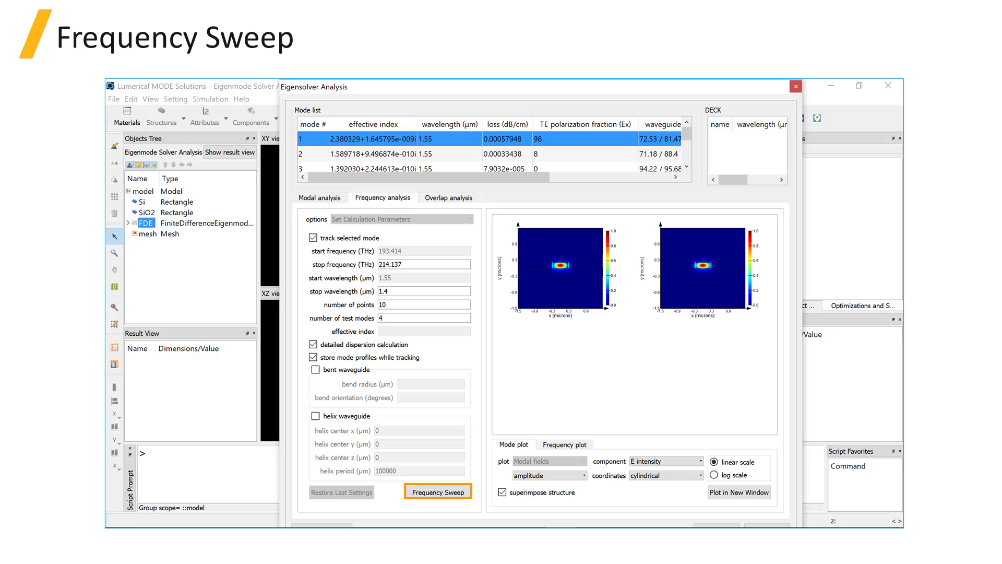
left_click(437, 492)
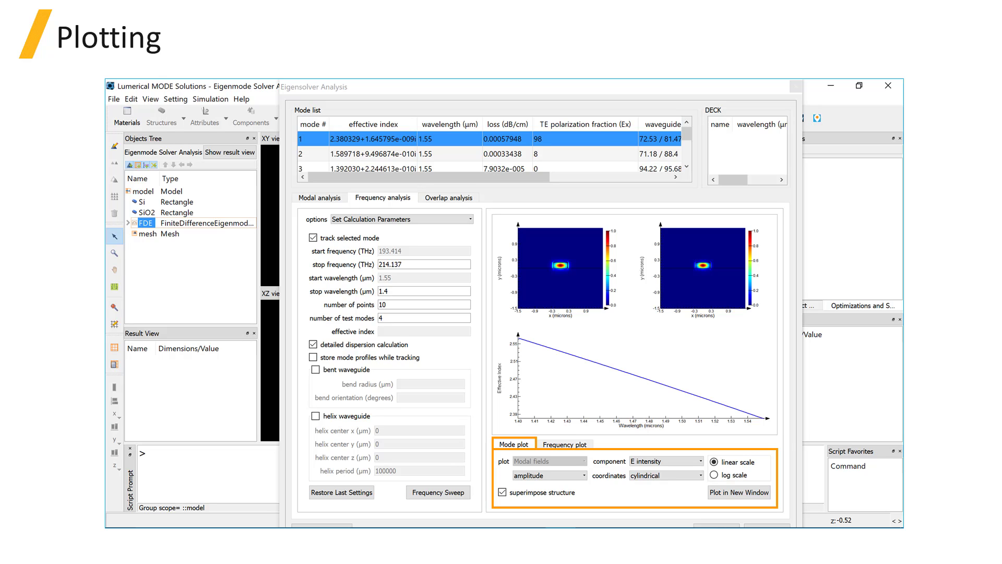
Review the frequency plot quantities, then switch the panel to Data Export with text-file column format
left_click(563, 442)
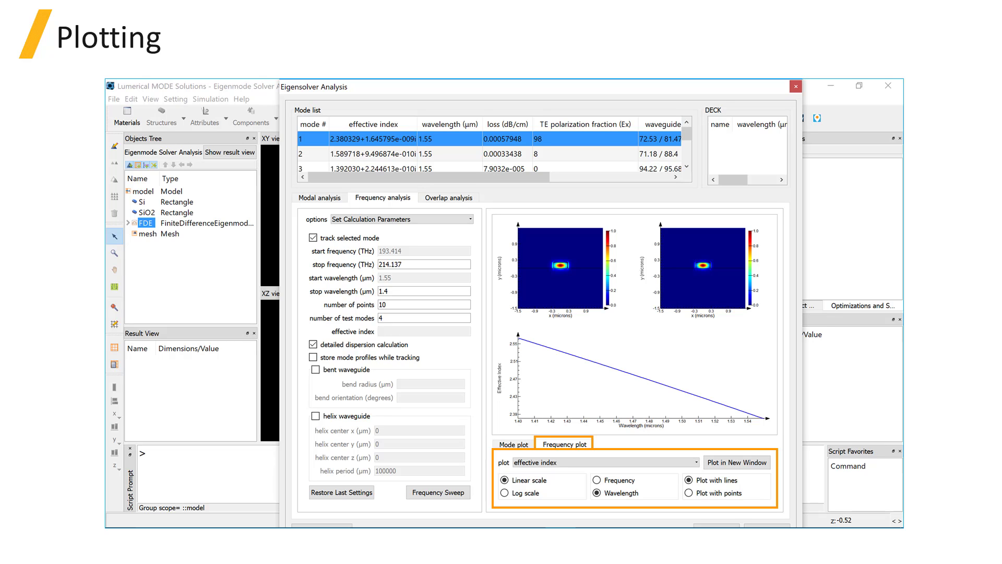
left_click(601, 462)
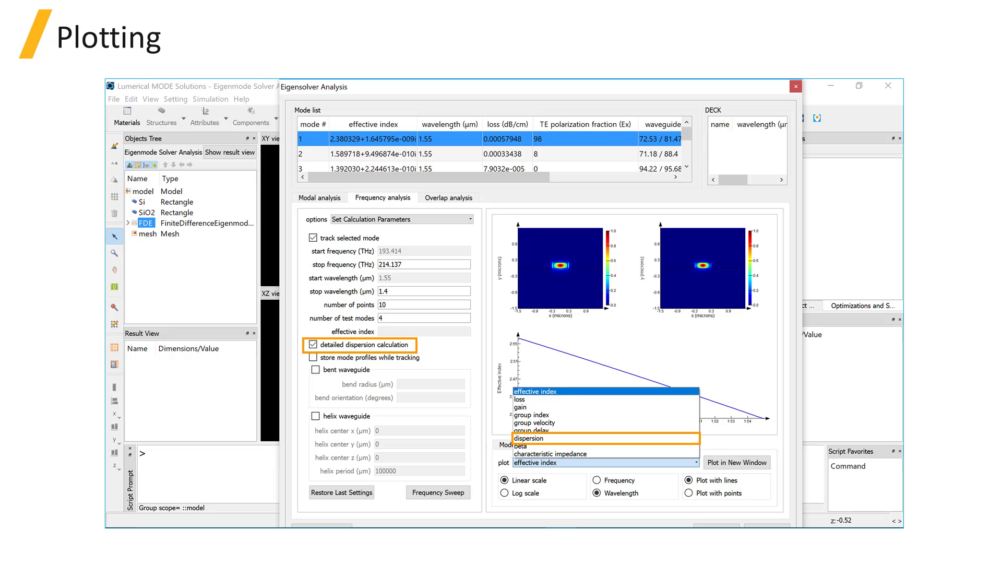
left_click(401, 218)
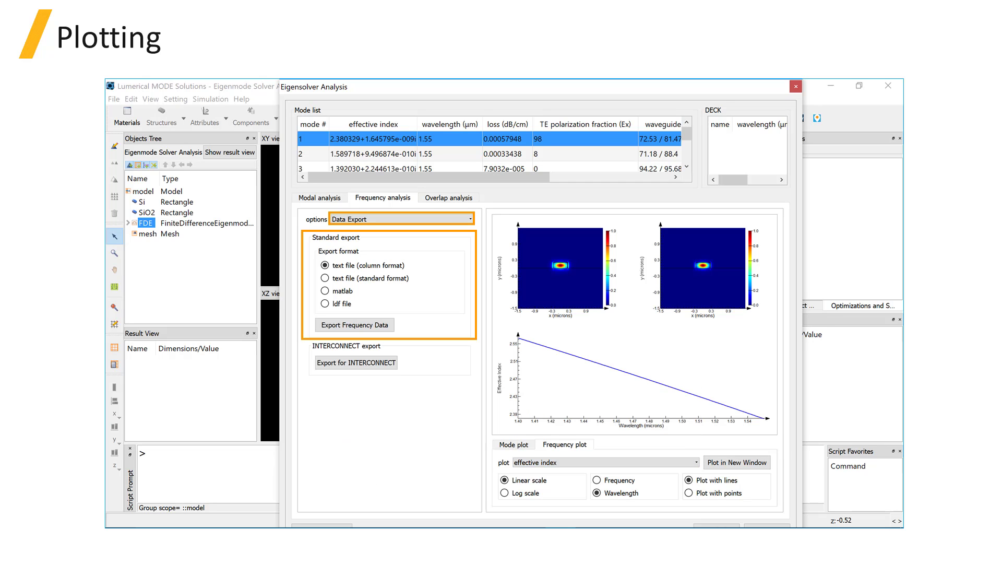